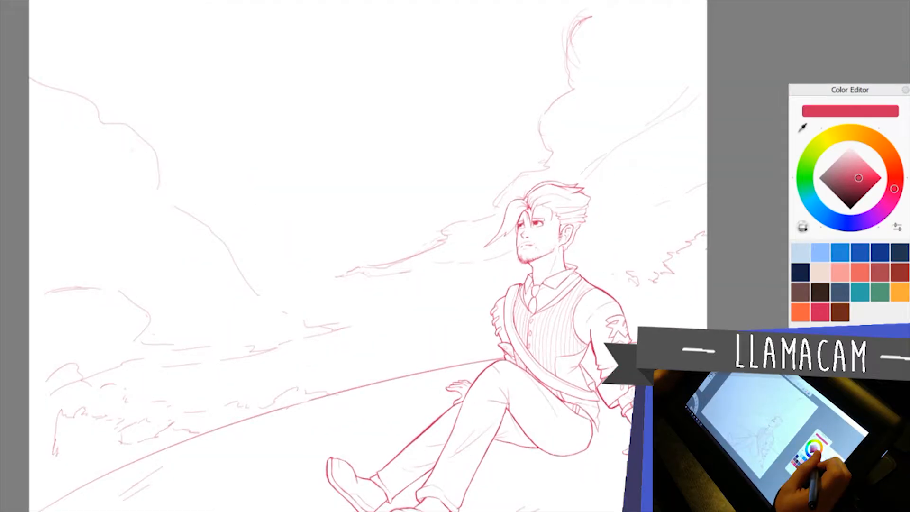
# - Pick a desaturated teal-grey as the drawing colour in the Color Editor
pyautogui.click(824, 178)
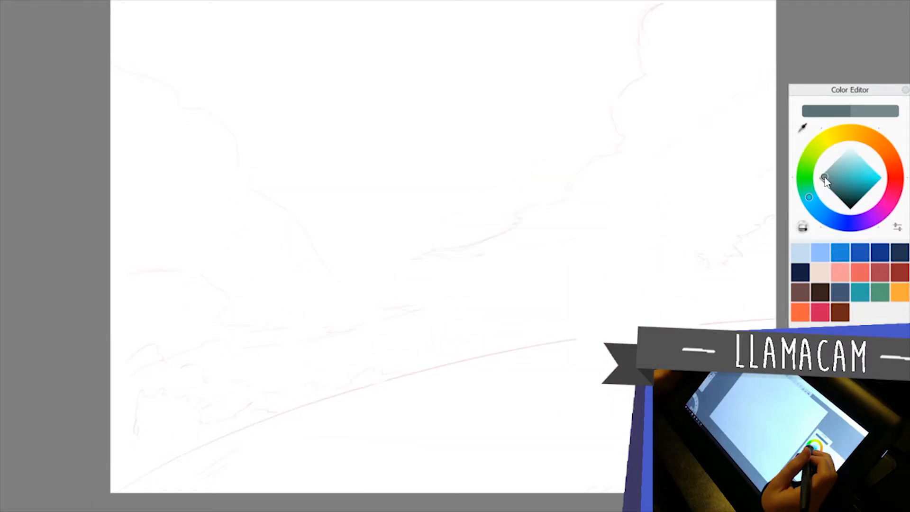